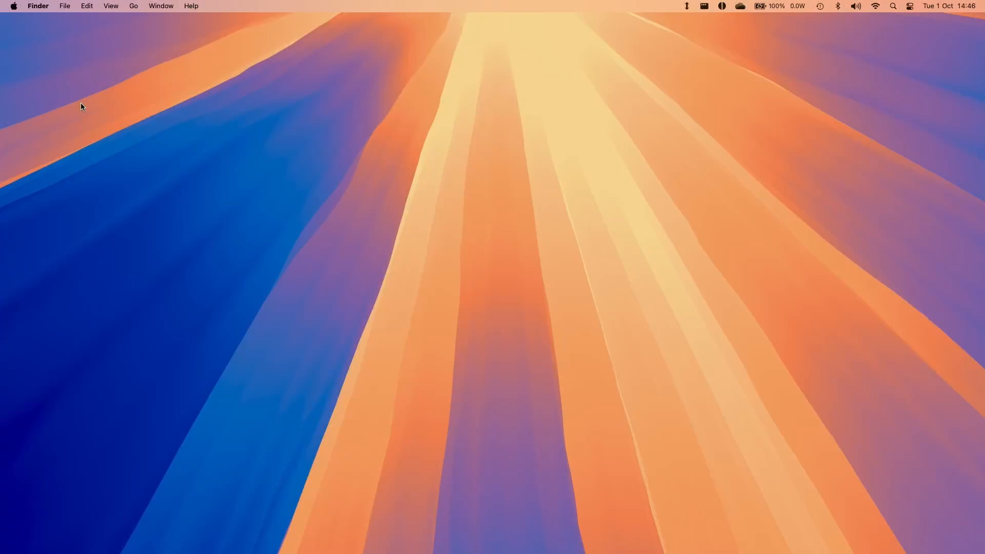
Open Bluetooth in System Settings and scroll to find the Xbox Wireless Controller.
click(15, 6)
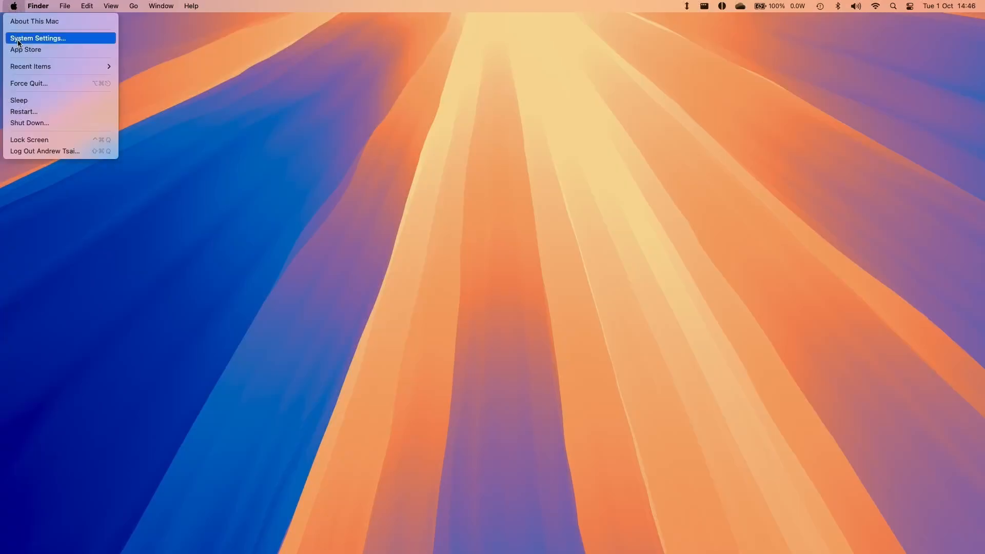
click(50, 38)
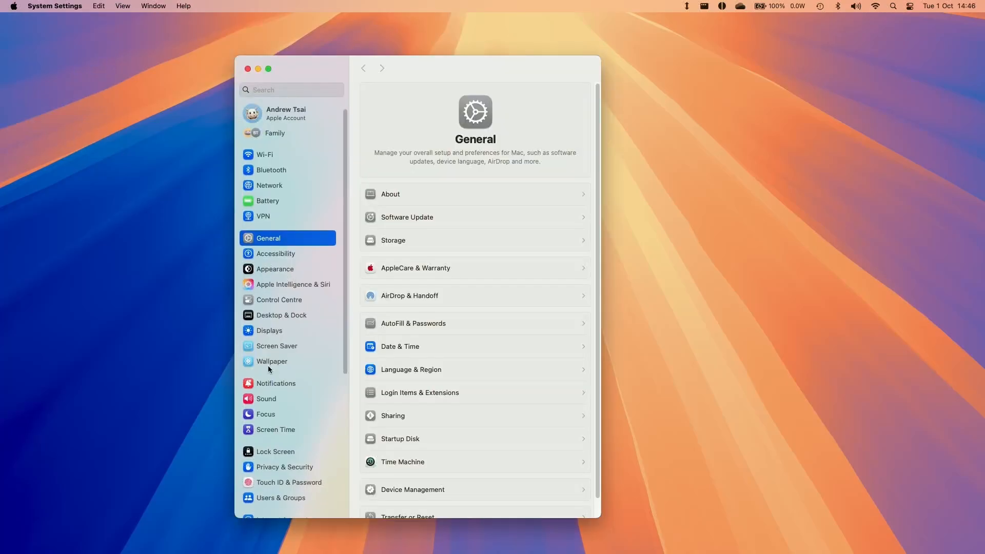
click(271, 169)
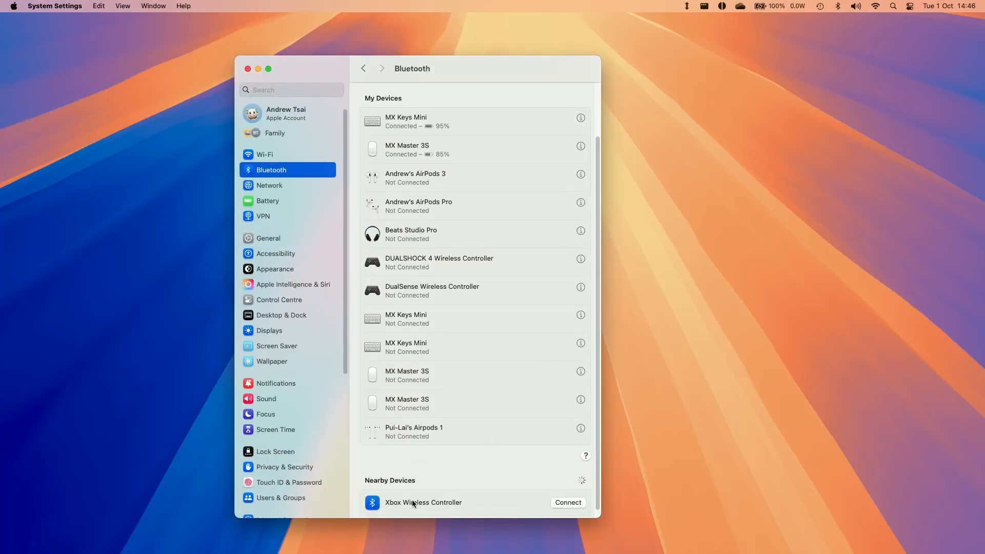
scroll(down, 3)
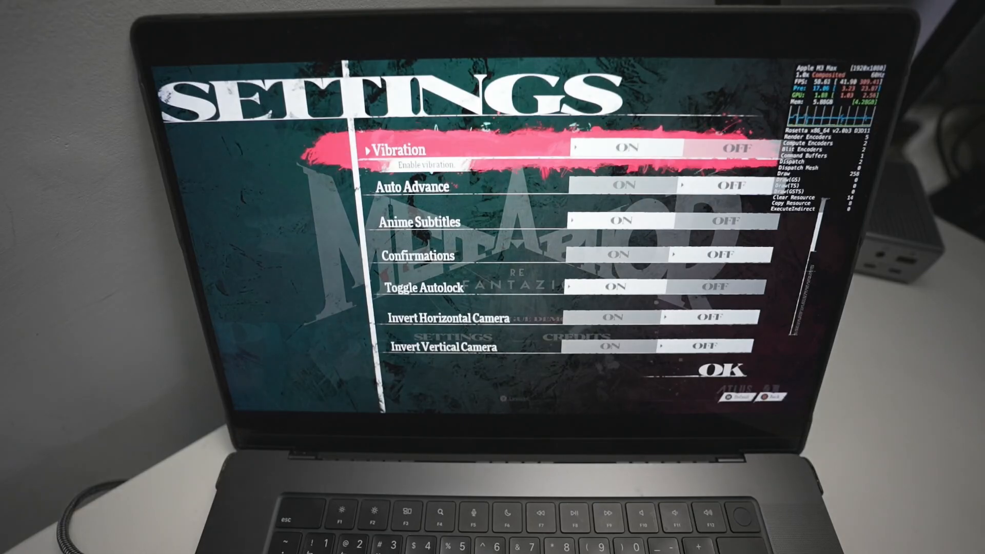
Move the highlight from Vibration down to Auto Advance in the game's settings.
key(Down)
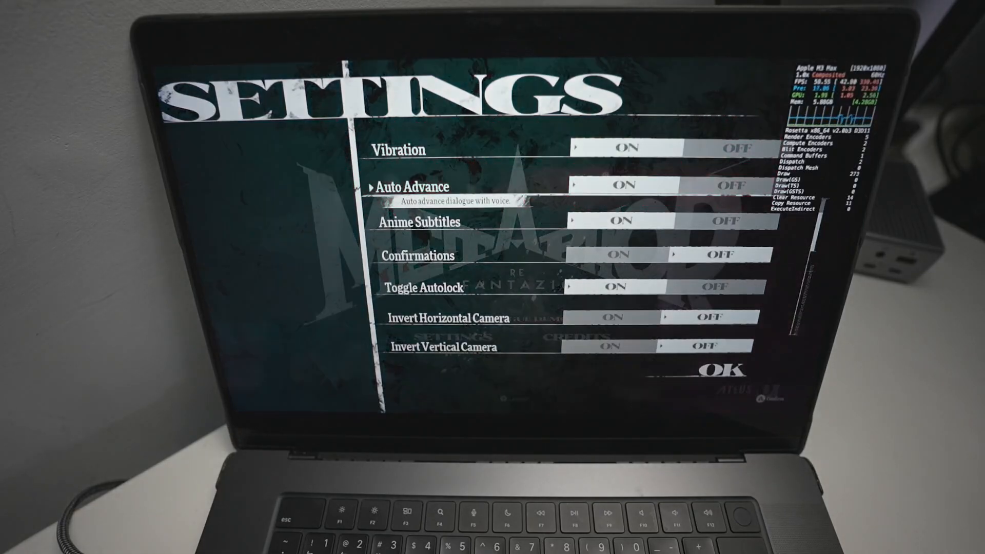